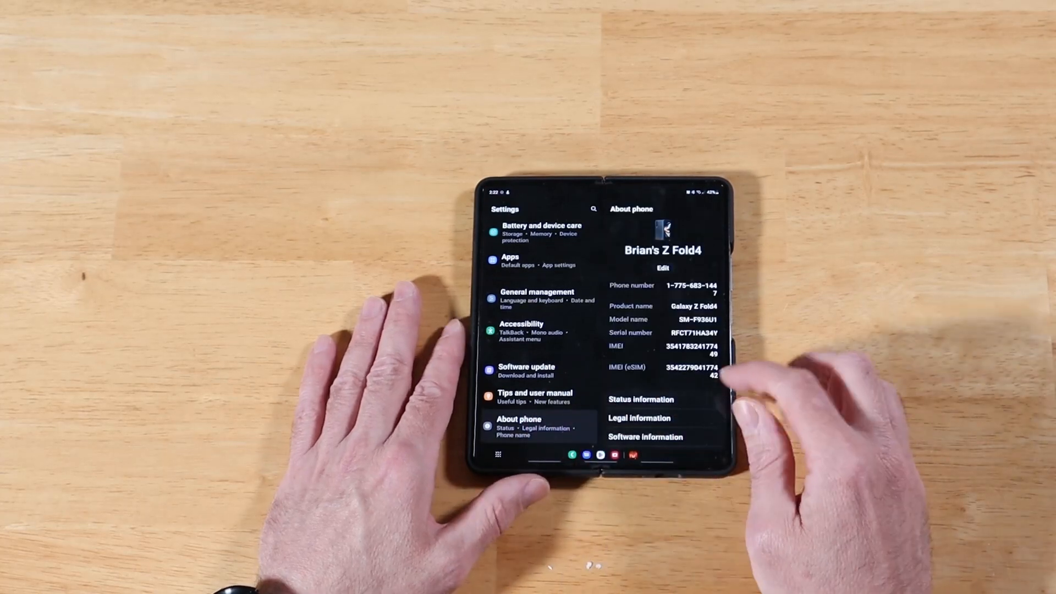
Step: View Software information with the One UI and Android versions from About phone
left_click(645, 436)
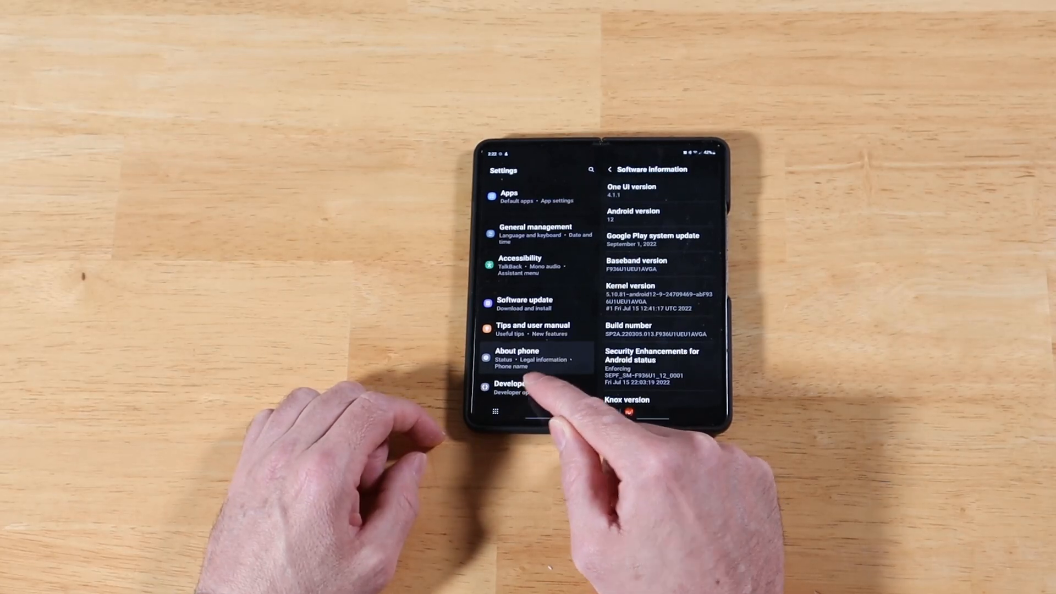
left_click(527, 387)
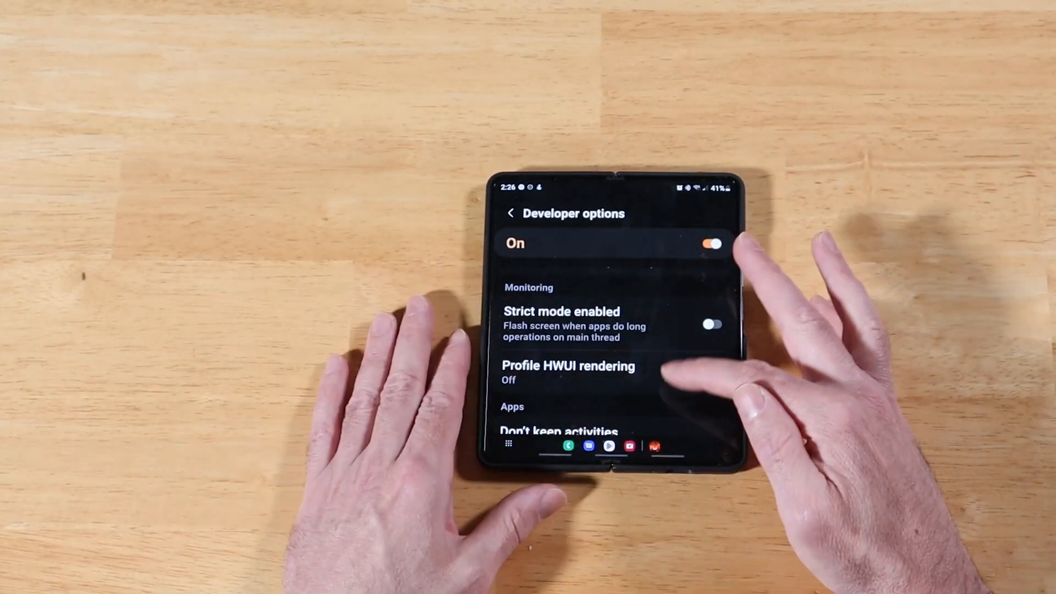
Step: Scroll through Developer options on the folded cover screen
scroll("down", 3)
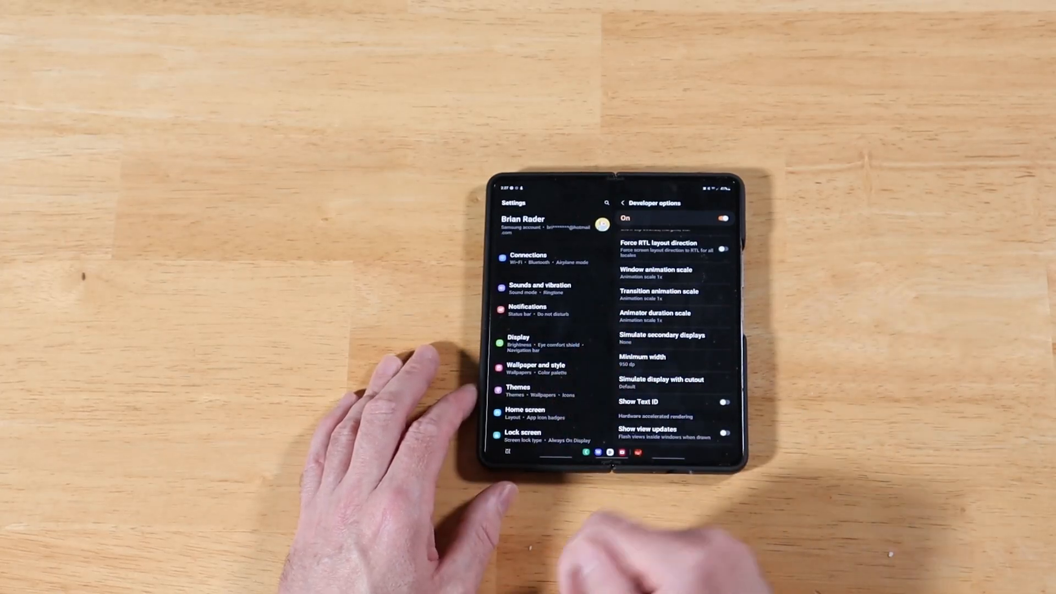
Step: Scroll Developer options after Minimum width is set to 950 dp
scroll("down", 3)
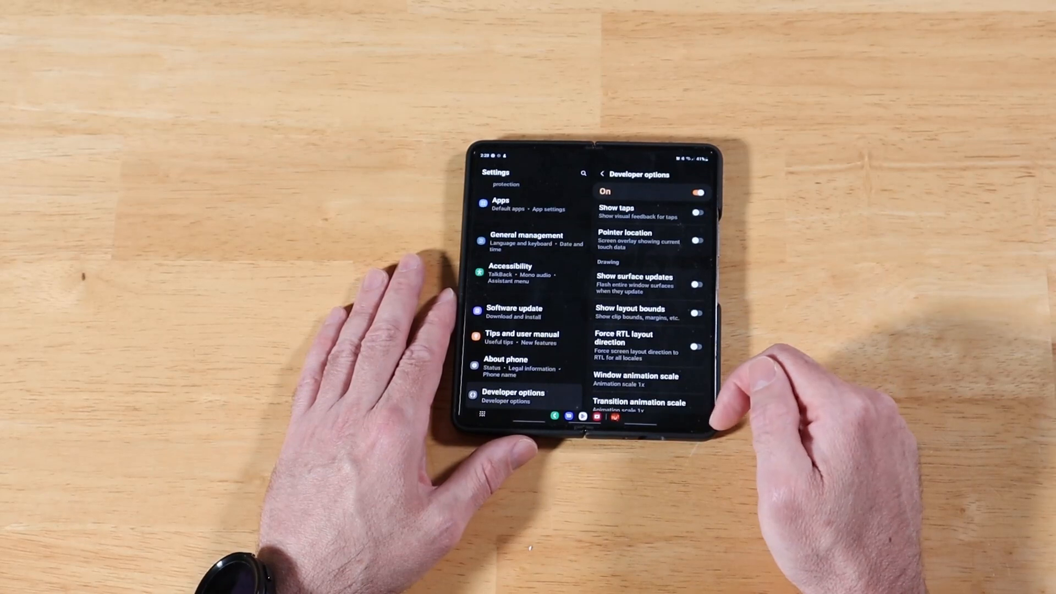
Step: Scroll Developer options to confirm Minimum width reads 805 dp
scroll("down", 3)
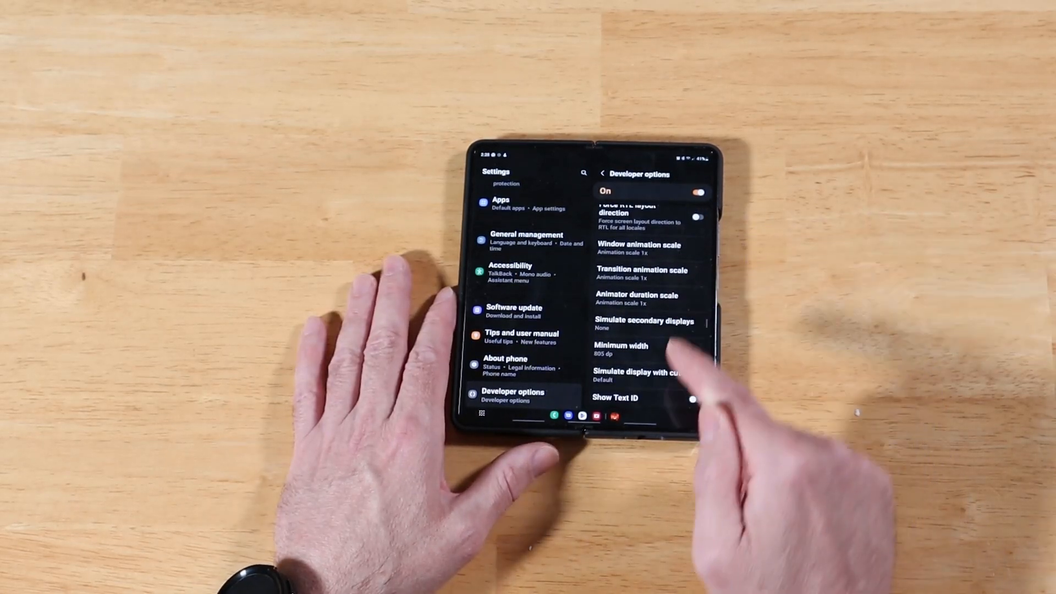